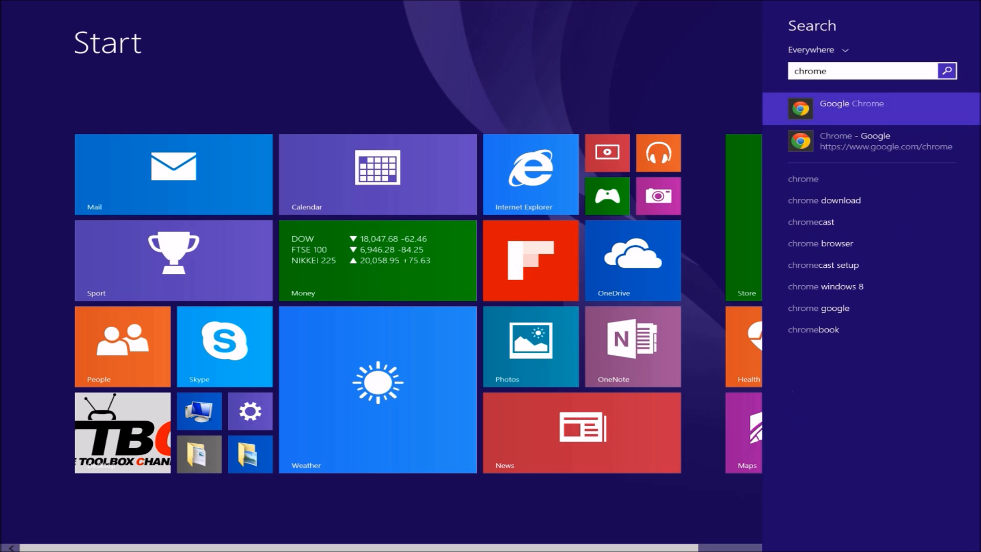
Launch Google Chrome from Start search and search the web for 'office online'.
{"action": "left_click", "coordinate": [849, 103]}
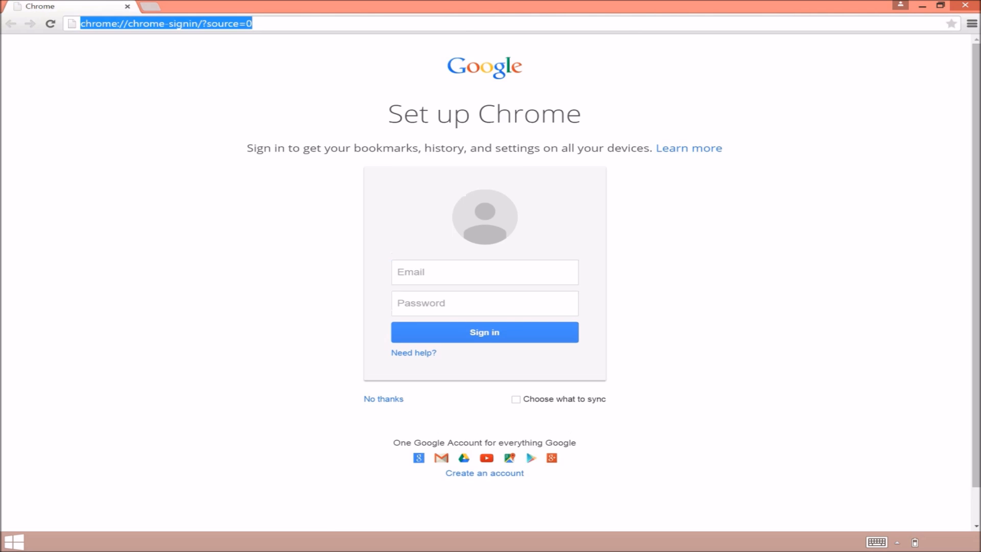
{"action": "type", "text": "office online"}
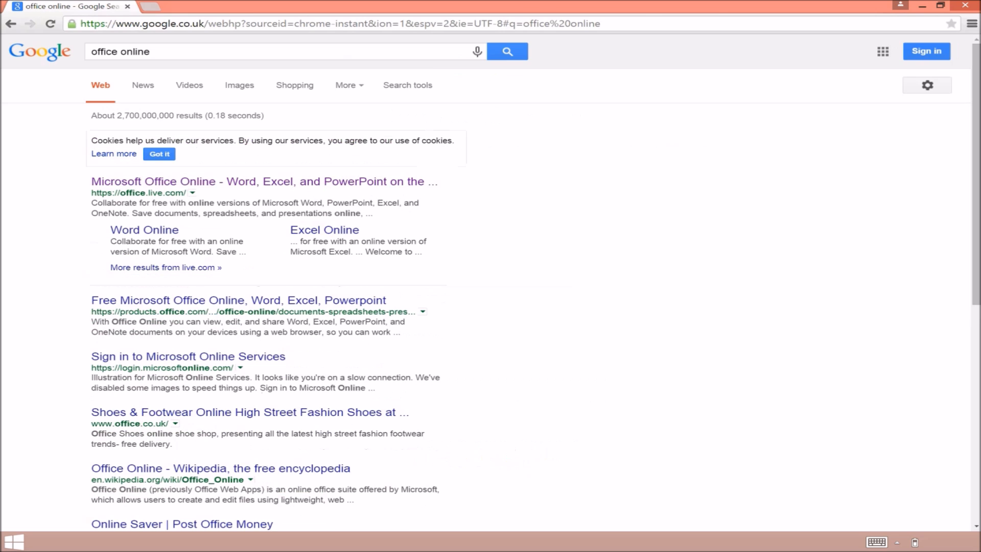
{"action": "left_click", "coordinate": [263, 182]}
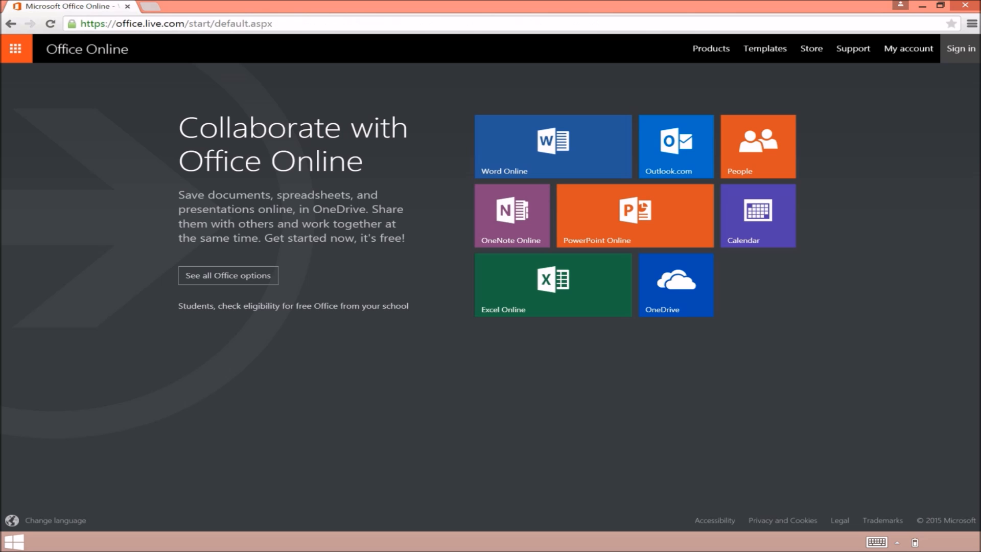
{"action": "mouse_move", "coordinate": [908, 49]}
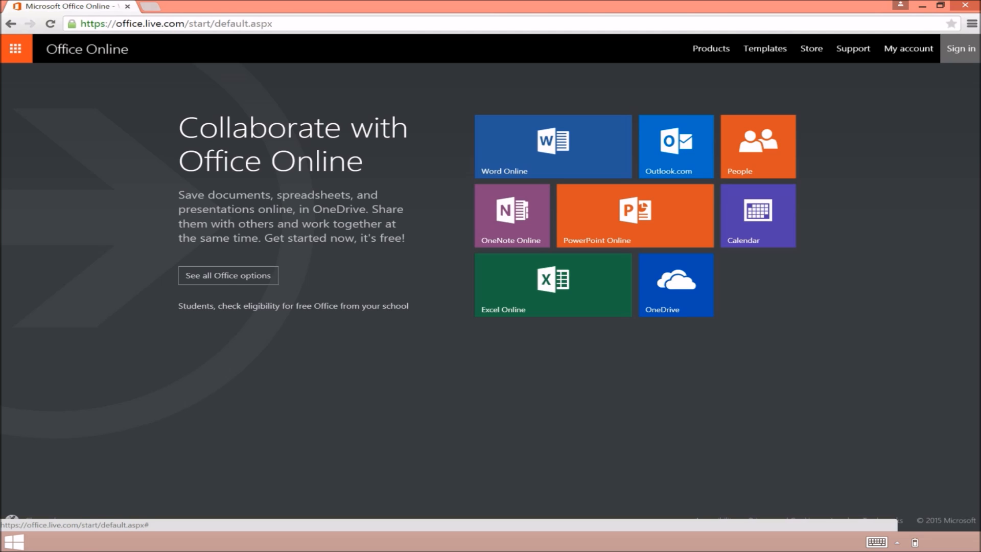
{"action": "left_click", "coordinate": [960, 48]}
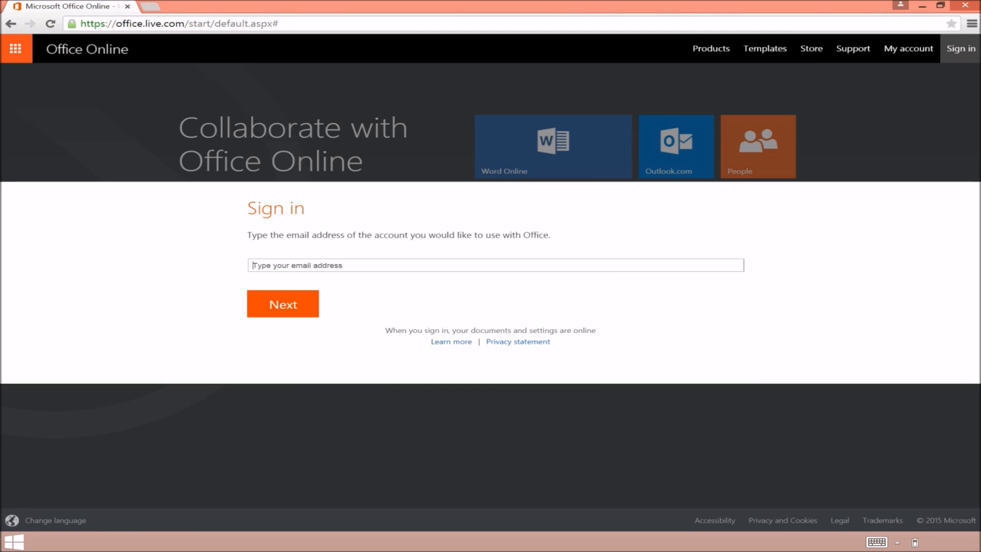
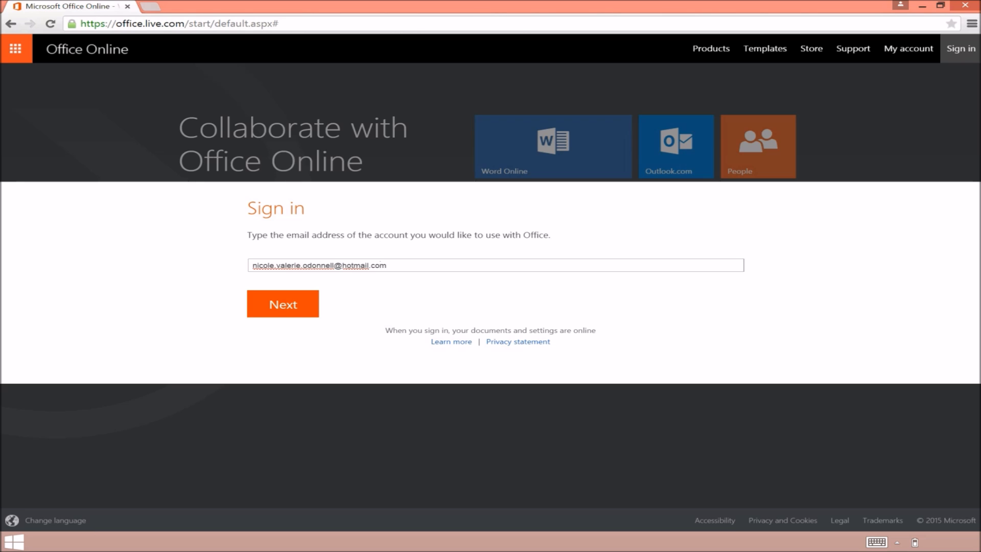
{"action": "left_click", "coordinate": [282, 303]}
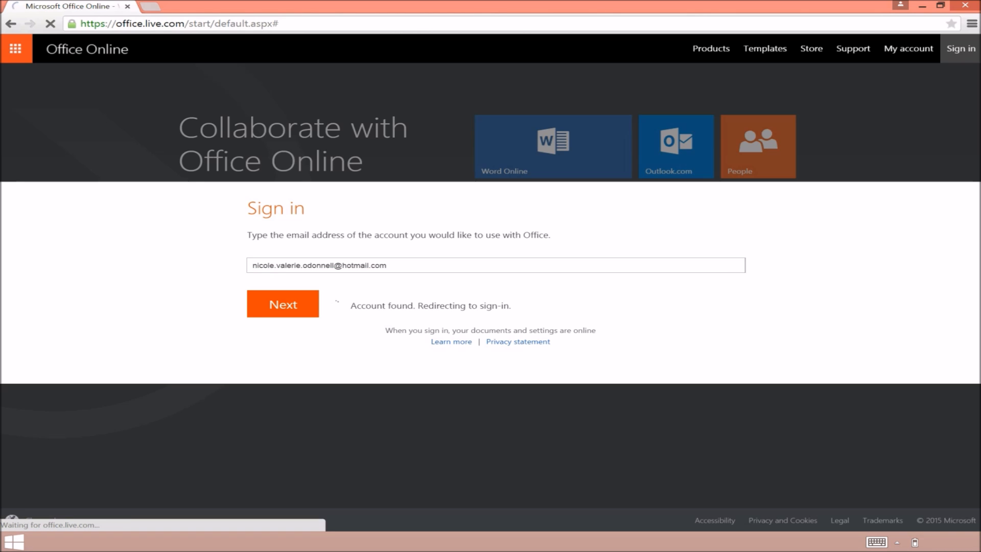
Submit a first password attempt, which is rejected, and decline Chrome's save-password prompt.
{"action": "left_click", "coordinate": [282, 303]}
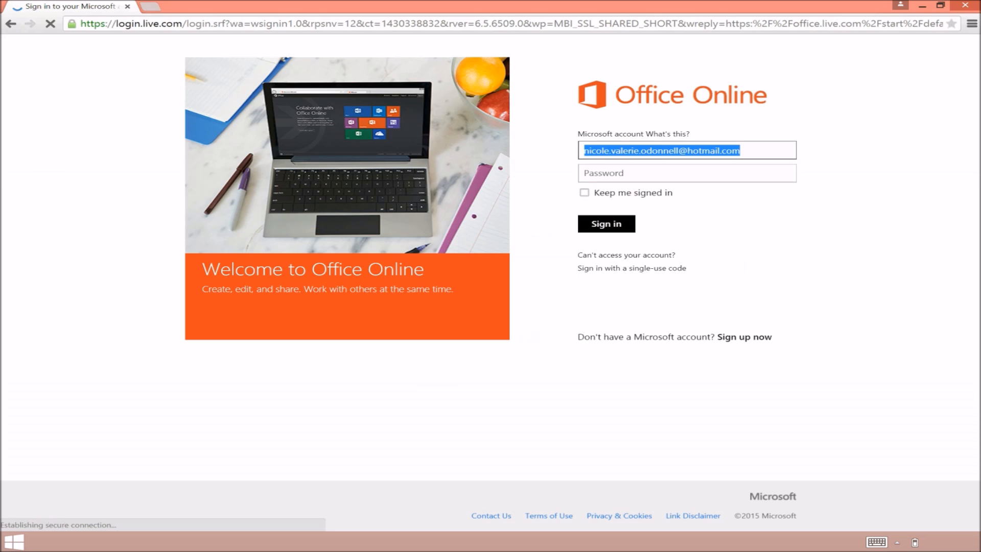
{"action": "type", "text": "••"}
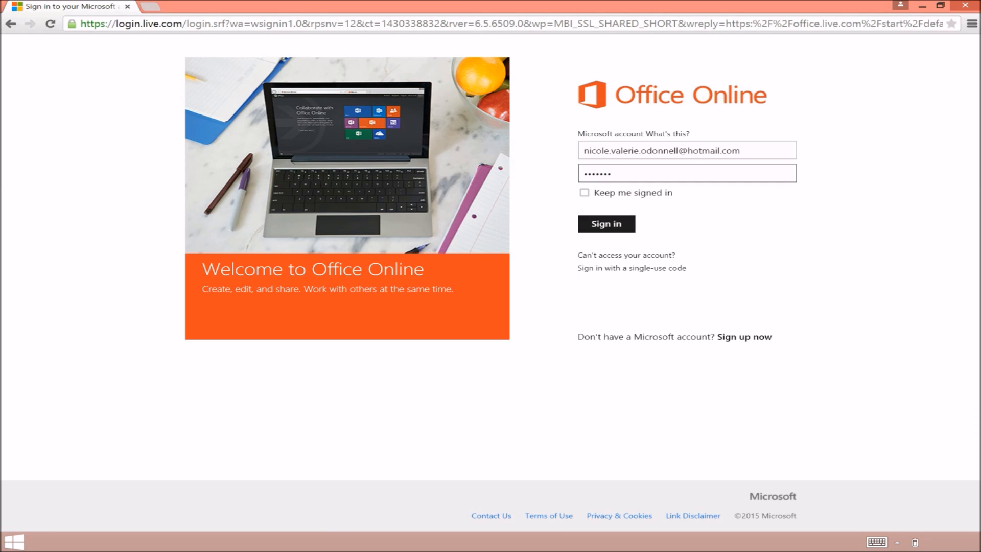
{"action": "left_click", "coordinate": [605, 224]}
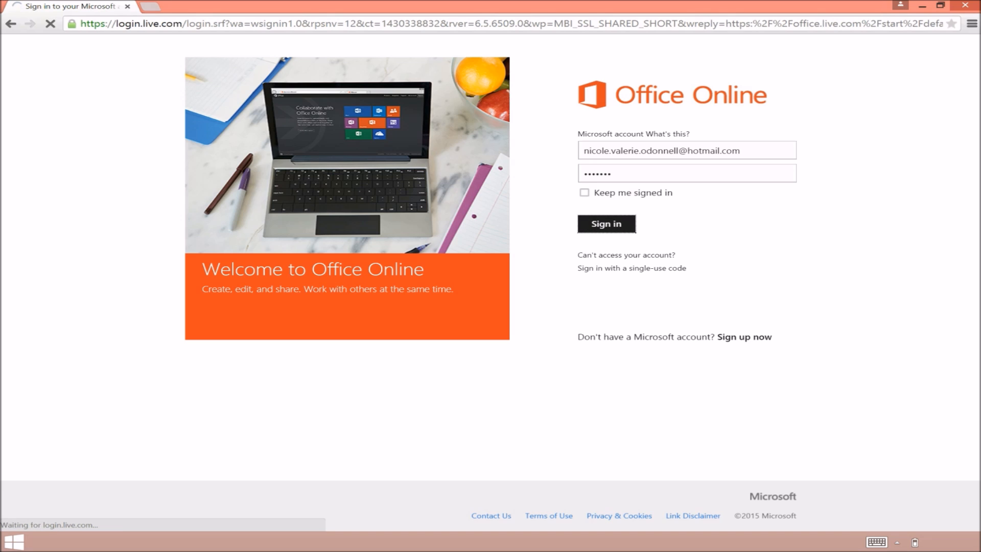
{"action": "left_click", "coordinate": [604, 224]}
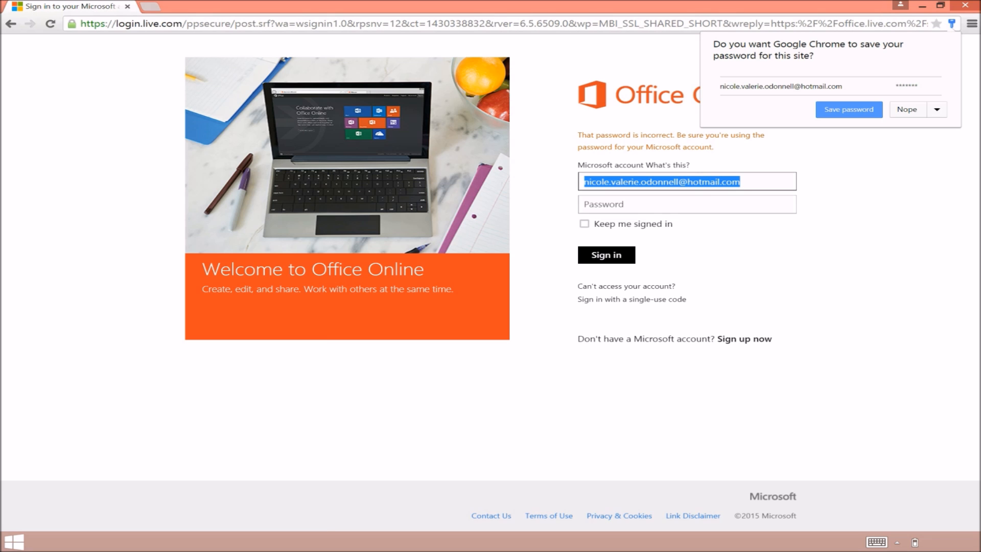
{"action": "left_click", "coordinate": [906, 109]}
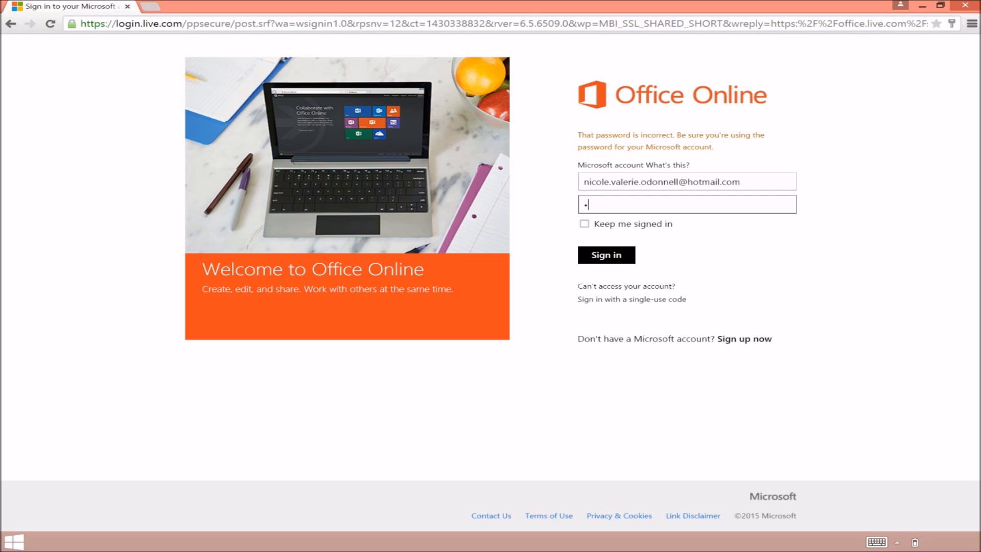
Re-enter the correct password and sign in to reach the Office Online home page.
{"action": "type", "text": "password"}
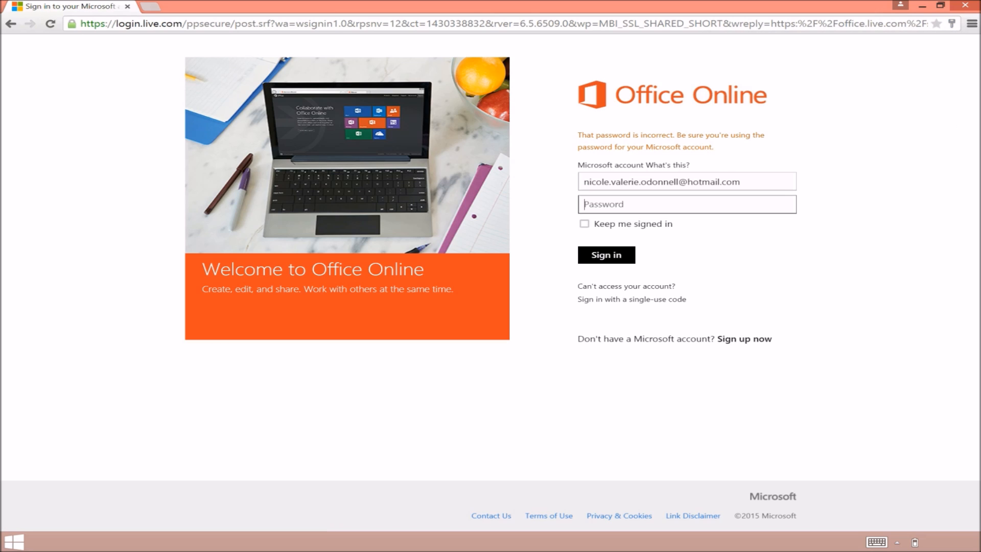
{"action": "type", "text": "password"}
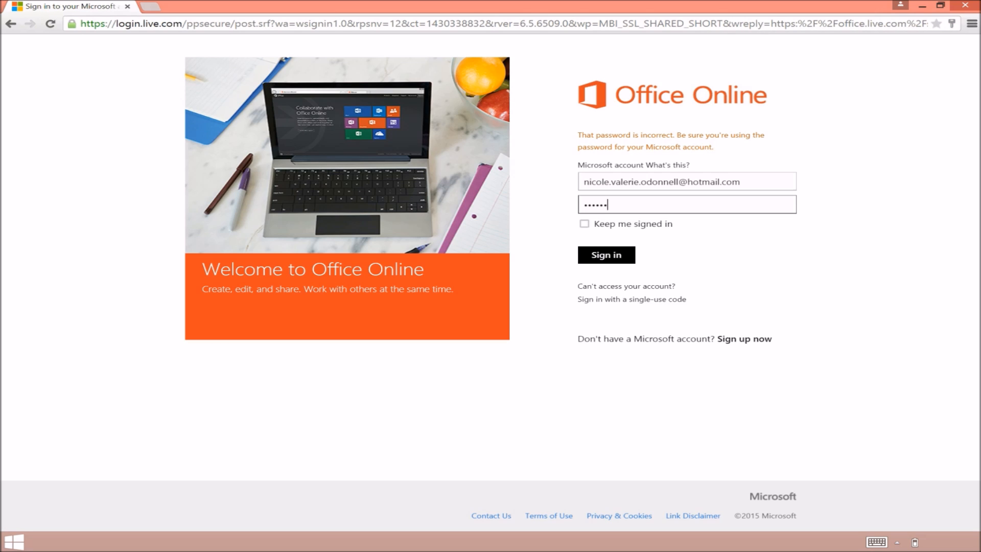
{"action": "left_click", "coordinate": [605, 255]}
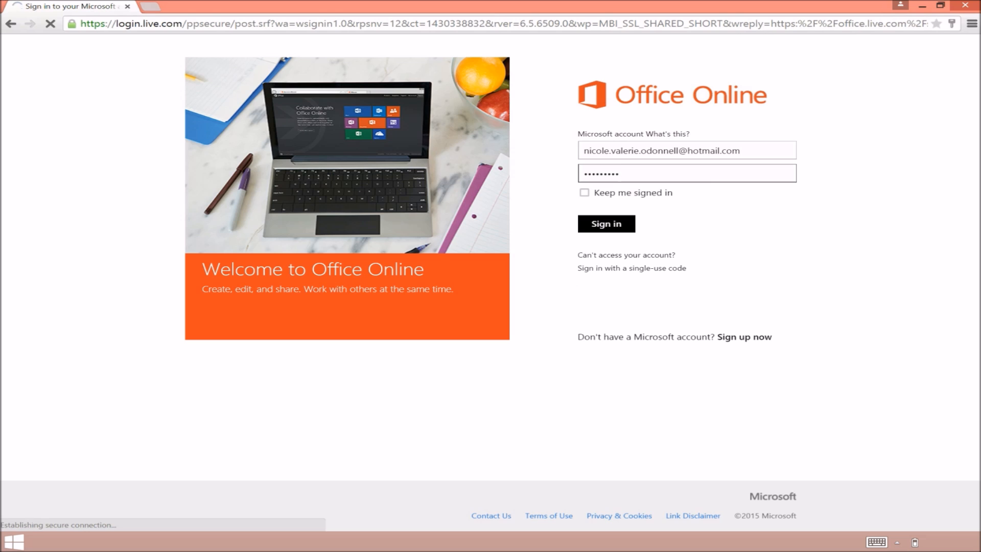
{"action": "left_click", "coordinate": [605, 224]}
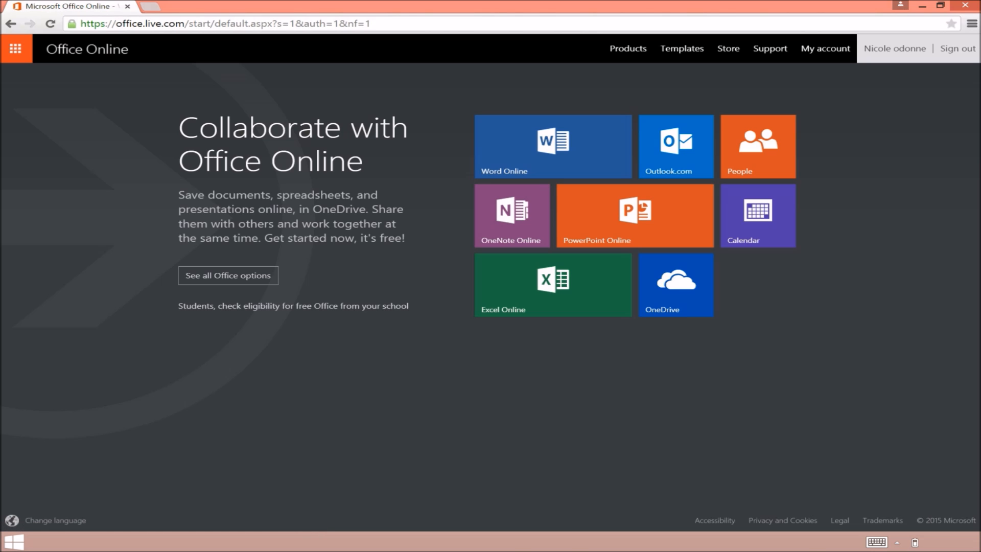
{"action": "mouse_move", "coordinate": [675, 146]}
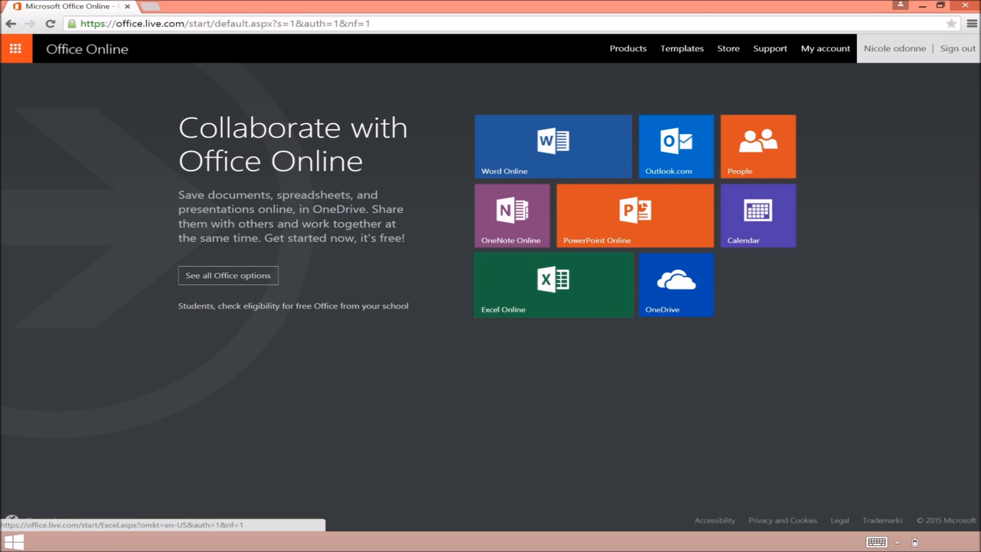
{"action": "mouse_move", "coordinate": [676, 286]}
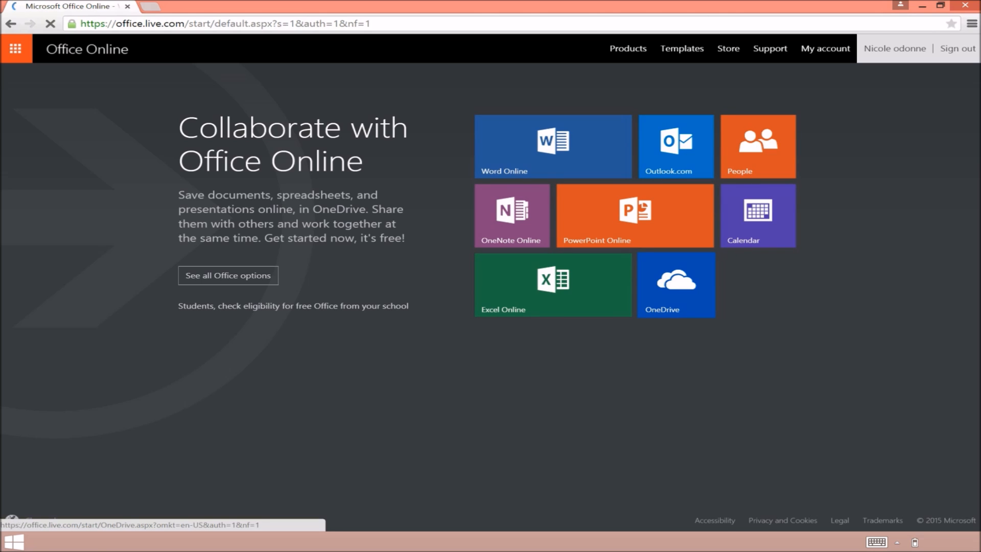
Open OneDrive from the Office Online home page for the signed-in account.
{"action": "left_click", "coordinate": [676, 285]}
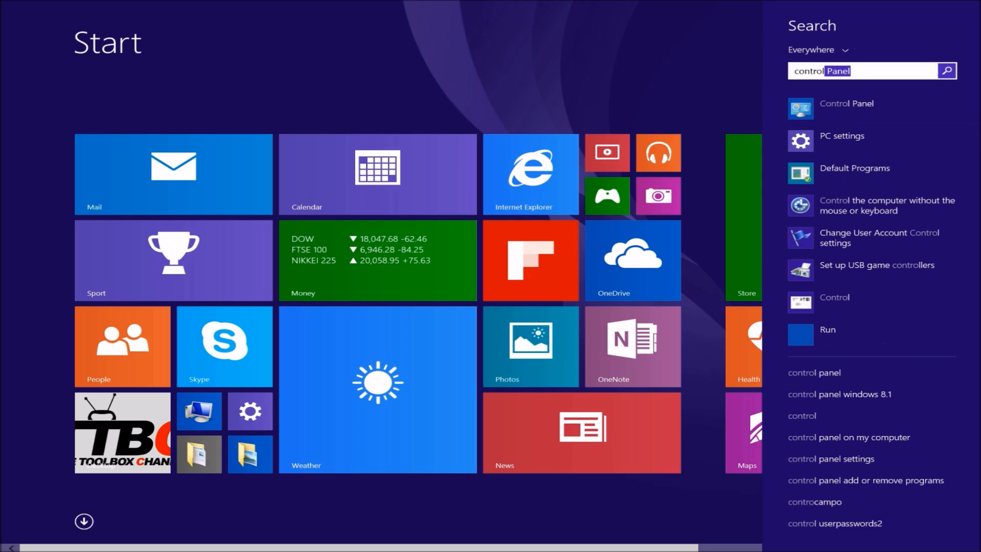
Open Control Panel's User Accounts and Family Safety and reach the Manage Accounts list.
{"action": "left_click", "coordinate": [846, 105]}
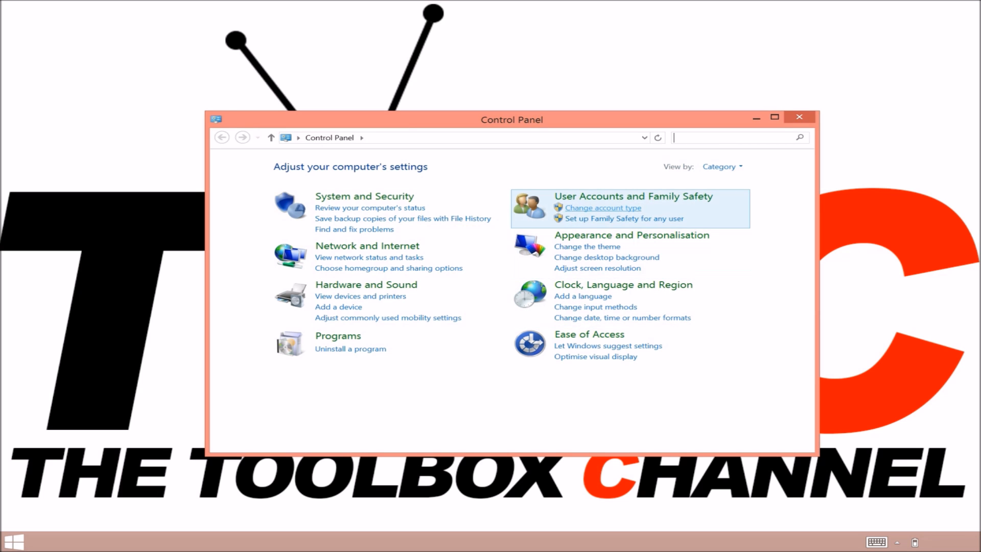
{"action": "left_click", "coordinate": [632, 196]}
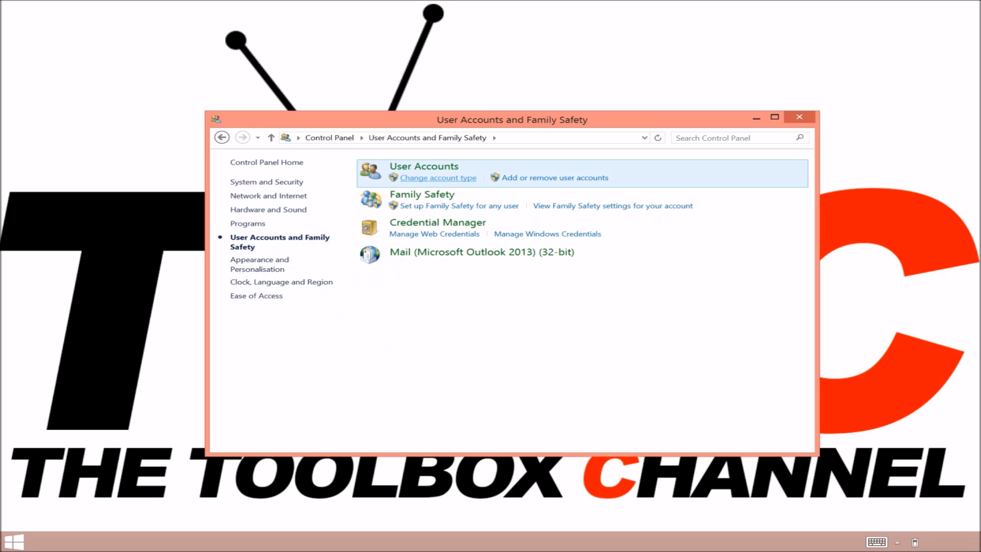
{"action": "left_click", "coordinate": [438, 178]}
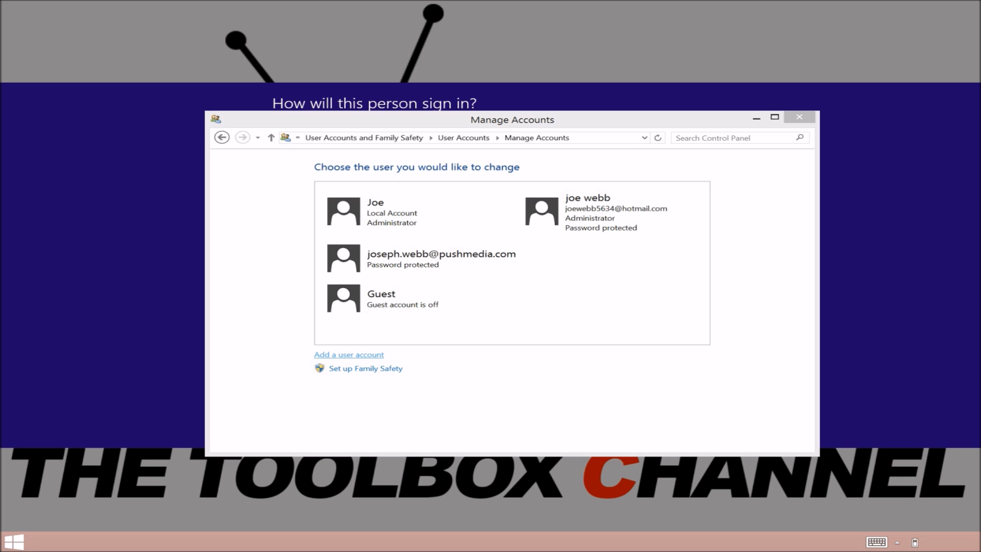
{"action": "left_click", "coordinate": [347, 355]}
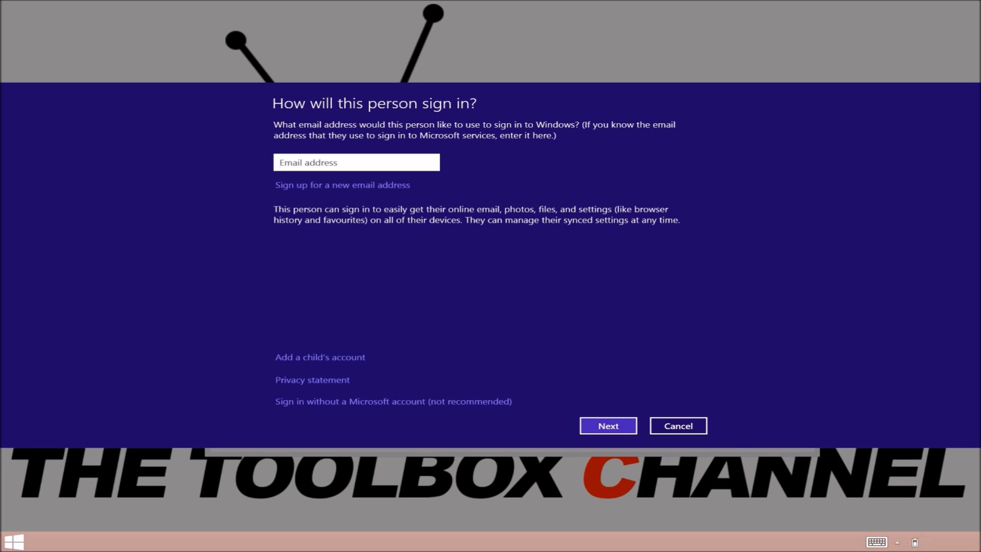
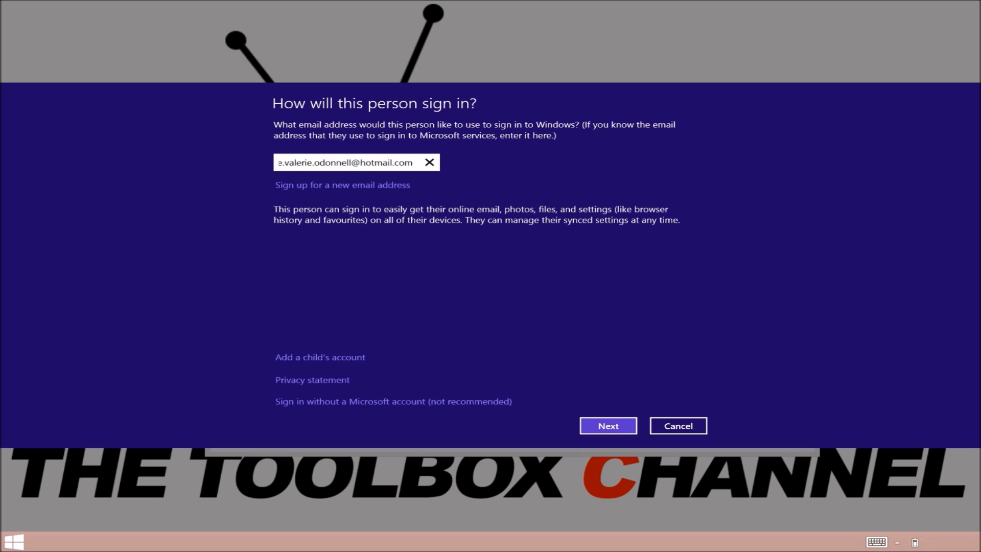
{"action": "left_click", "coordinate": [606, 426]}
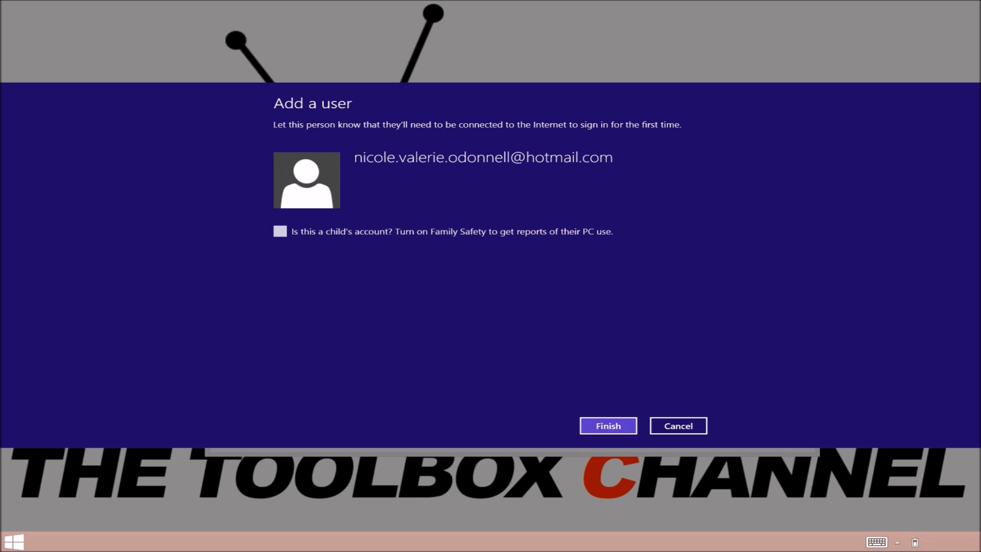
Finish adding the user and open the new account in Manage Accounts to change its type.
{"action": "left_click", "coordinate": [606, 425]}
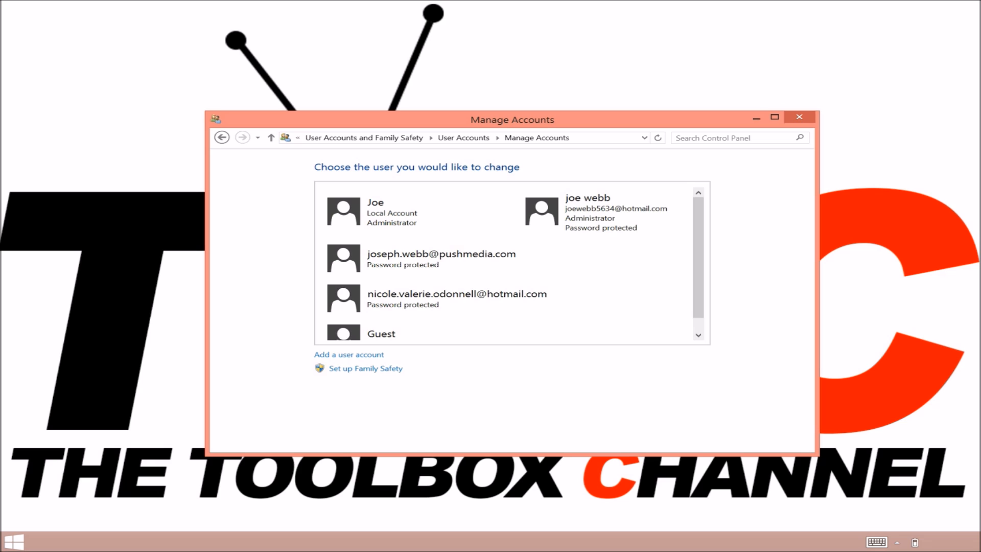
{"action": "left_click", "coordinate": [438, 298]}
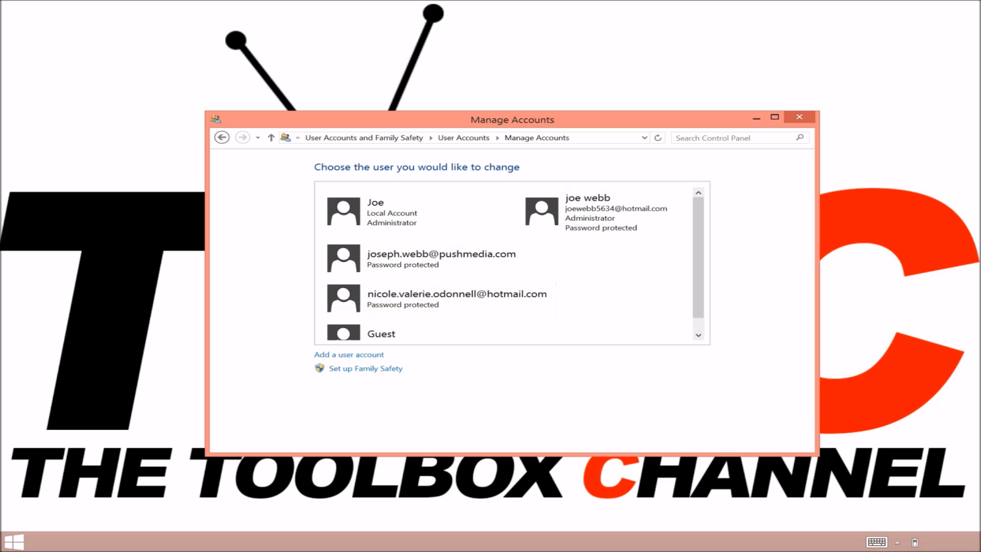
{"action": "left_click", "coordinate": [436, 298]}
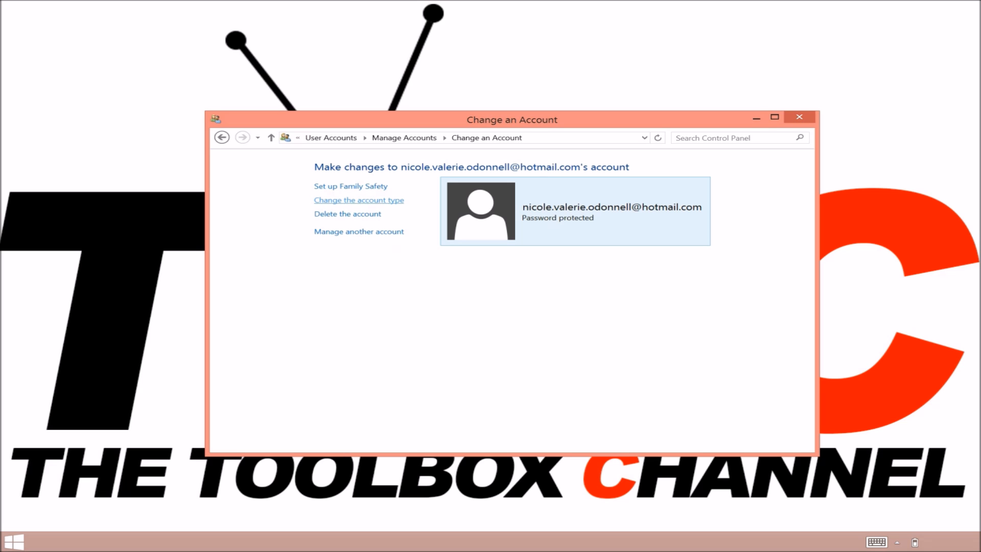
{"action": "left_click", "coordinate": [357, 199]}
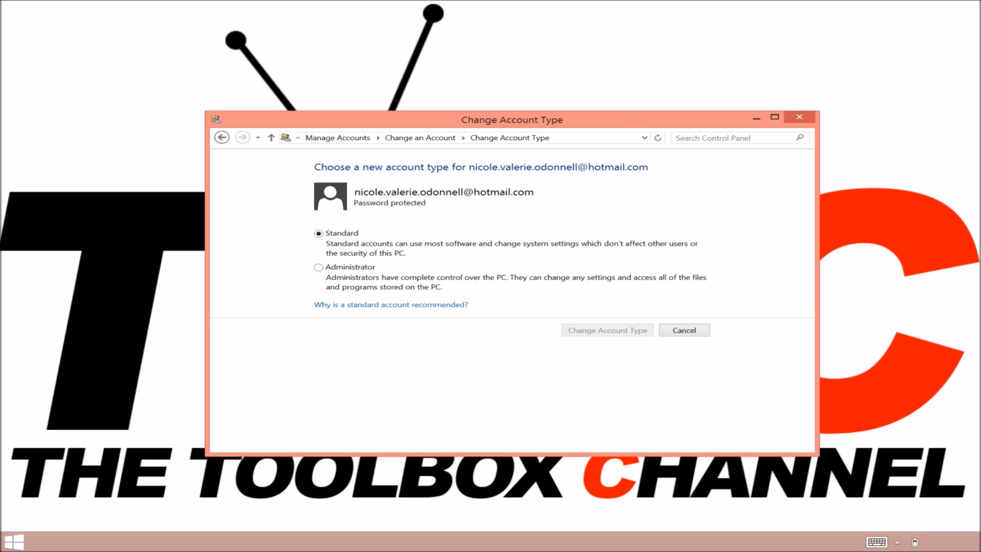
Make the new account an Administrator and return to the account overview.
{"action": "left_click", "coordinate": [319, 266]}
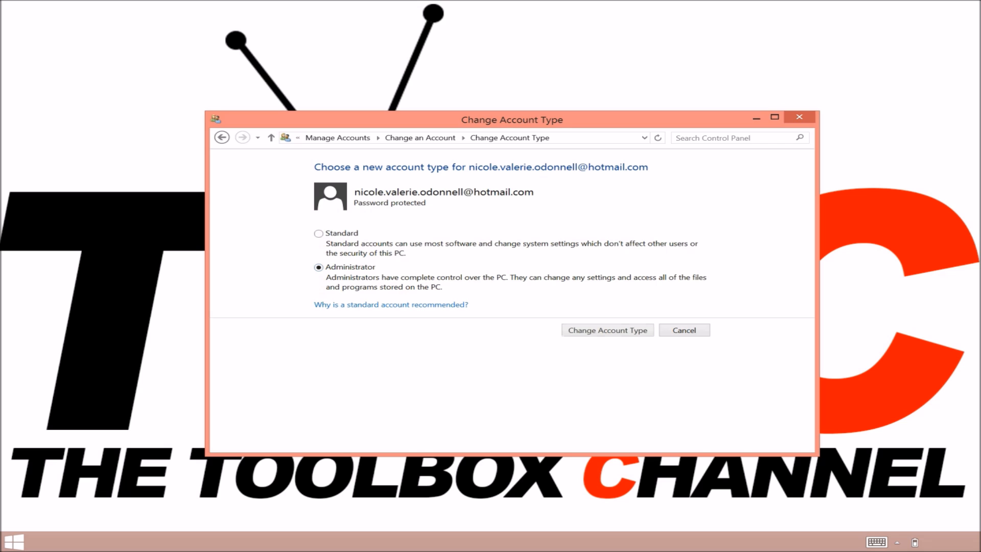
{"action": "left_click", "coordinate": [606, 330]}
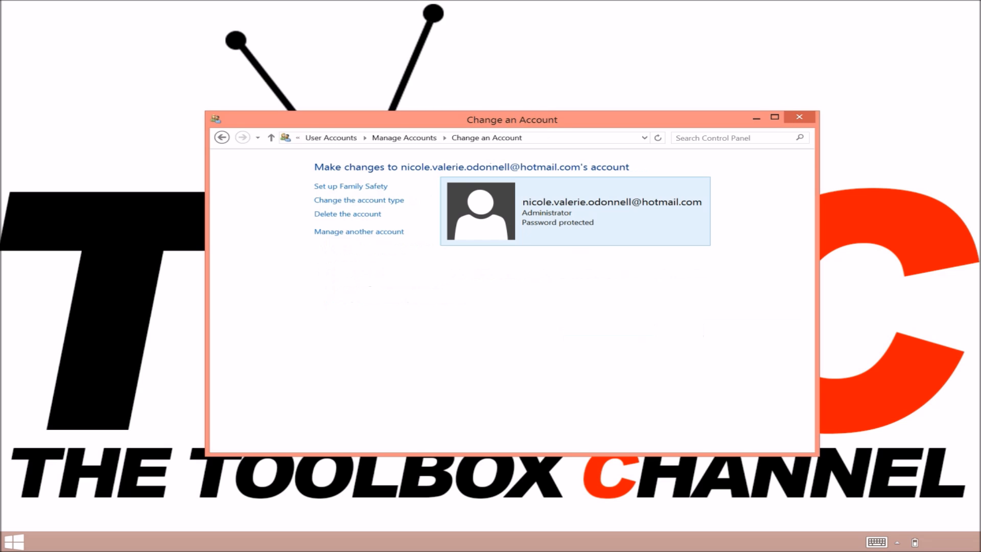
{"action": "mouse_move", "coordinate": [222, 137]}
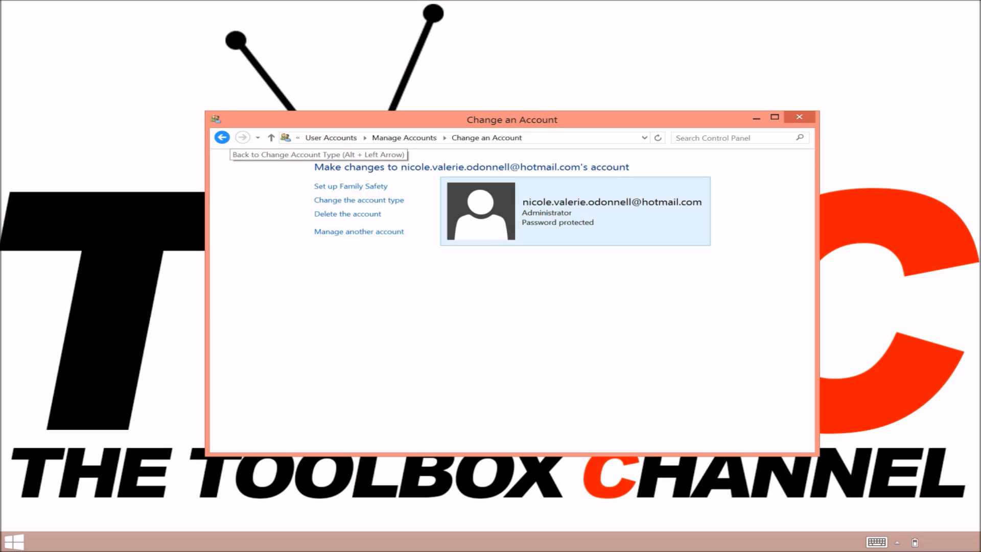
{"action": "left_click", "coordinate": [359, 199]}
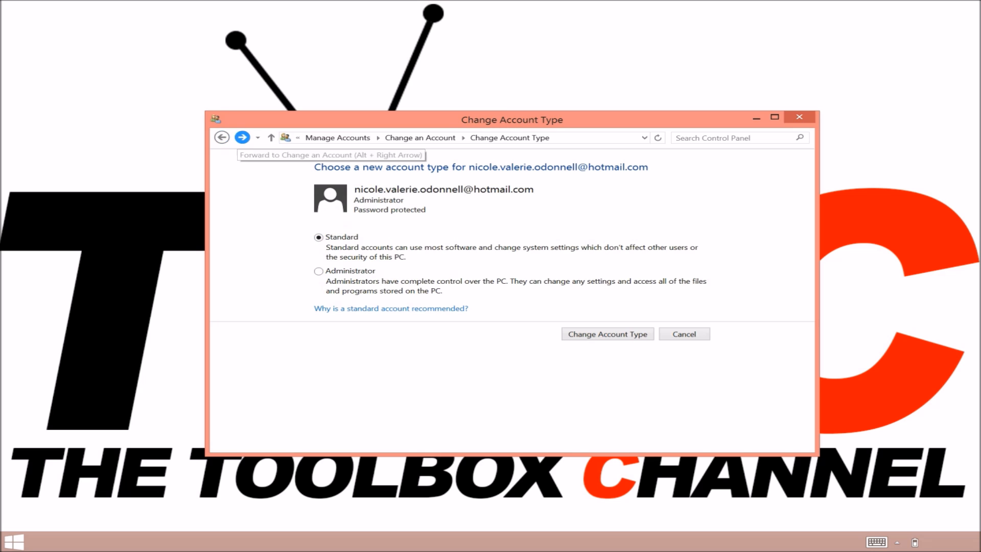
{"action": "left_click", "coordinate": [222, 137]}
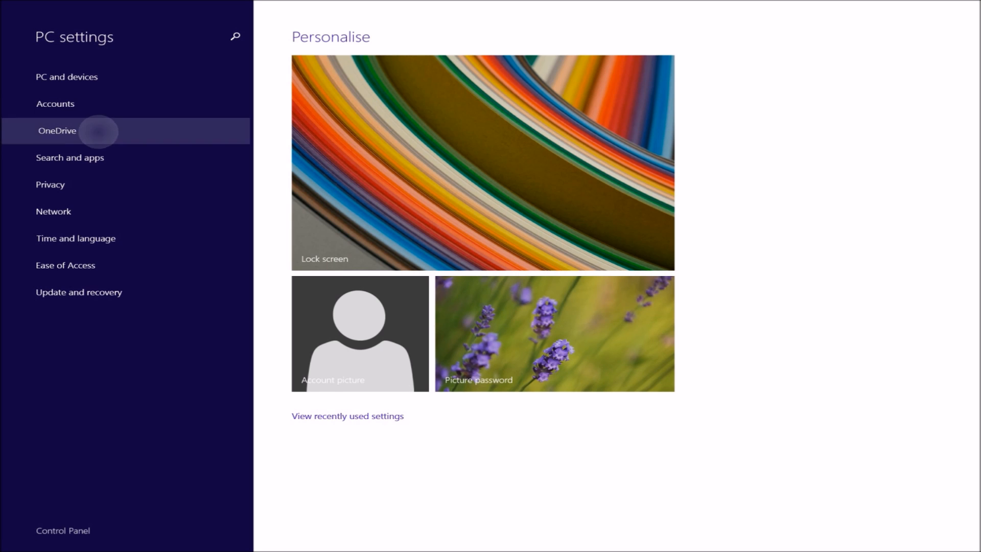
Review OneDrive file storage and sync settings in PC settings, all switched on.
{"action": "left_click", "coordinate": [57, 130]}
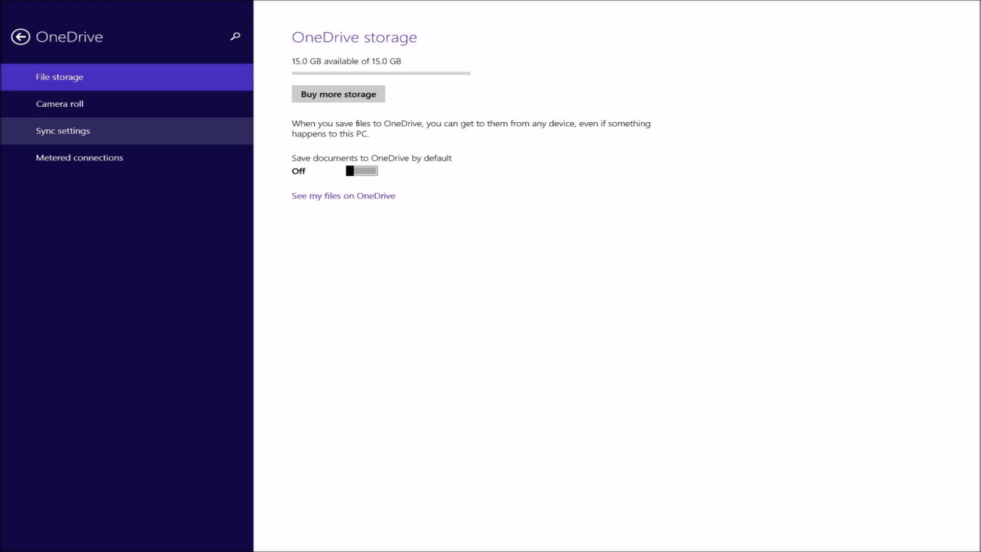
{"action": "left_click", "coordinate": [63, 129]}
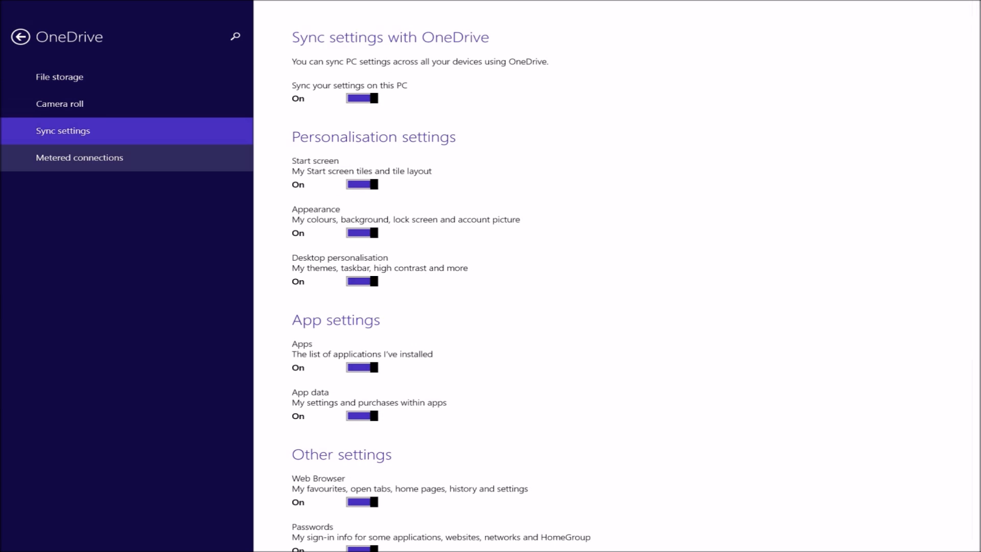
{"action": "left_click", "coordinate": [79, 158]}
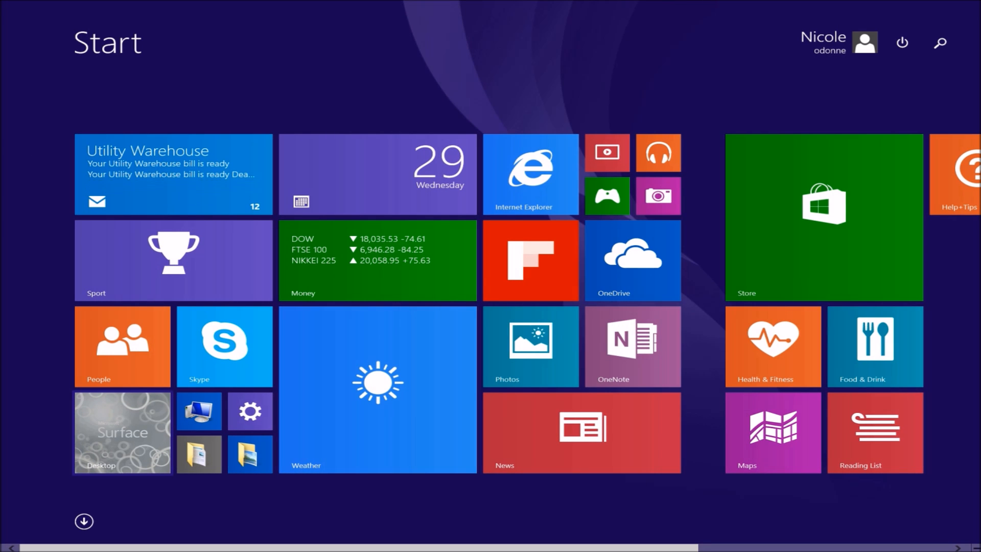
Sync the OneDrive app's files from the Progress view so Documents, Music and Pictures appear.
{"action": "left_click", "coordinate": [631, 259]}
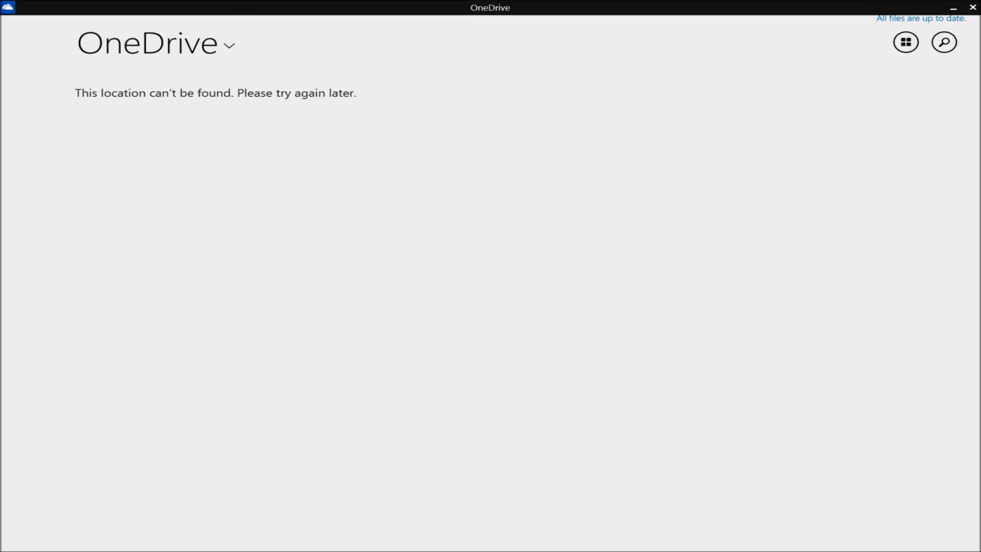
{"action": "left_click", "coordinate": [905, 42]}
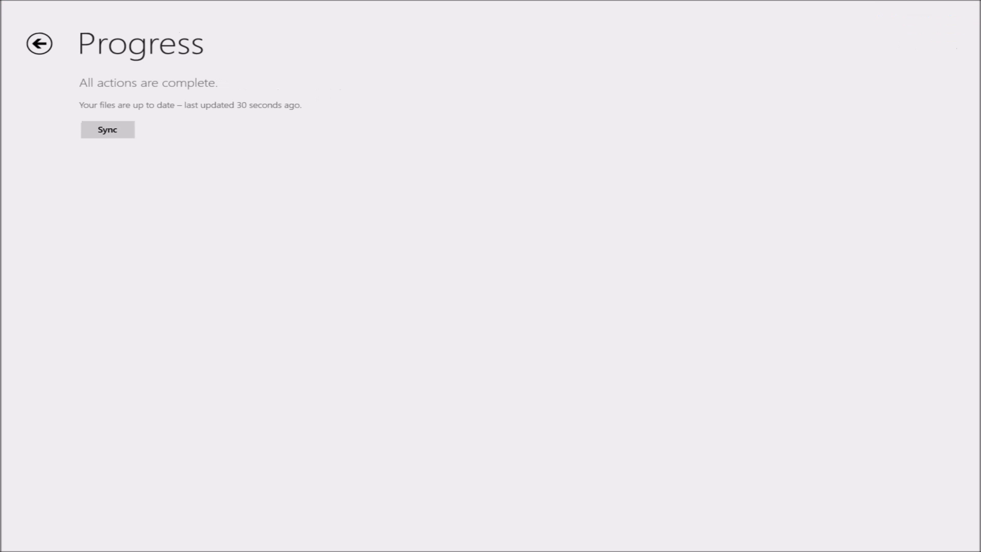
{"action": "left_click", "coordinate": [107, 130]}
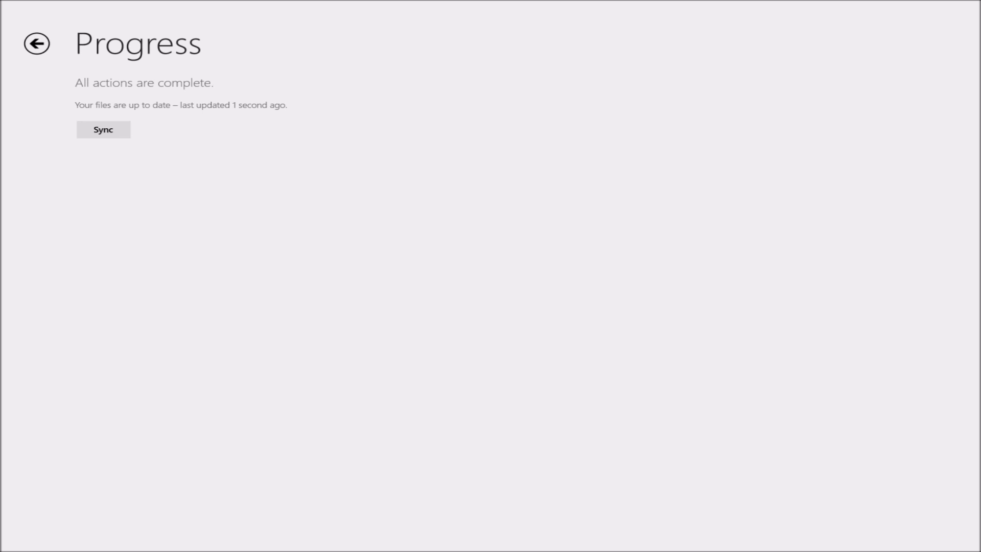
{"action": "left_click", "coordinate": [104, 130]}
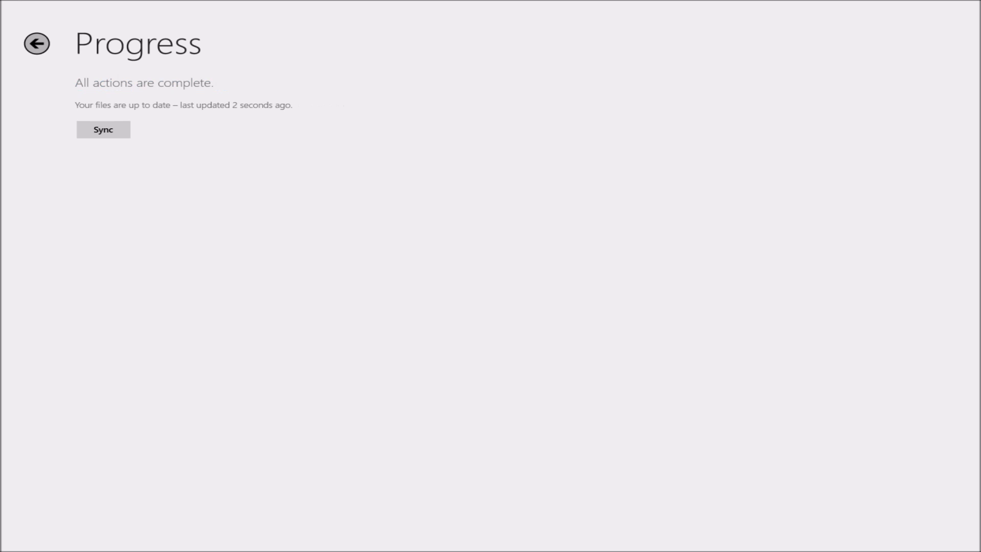
{"action": "left_click", "coordinate": [37, 44]}
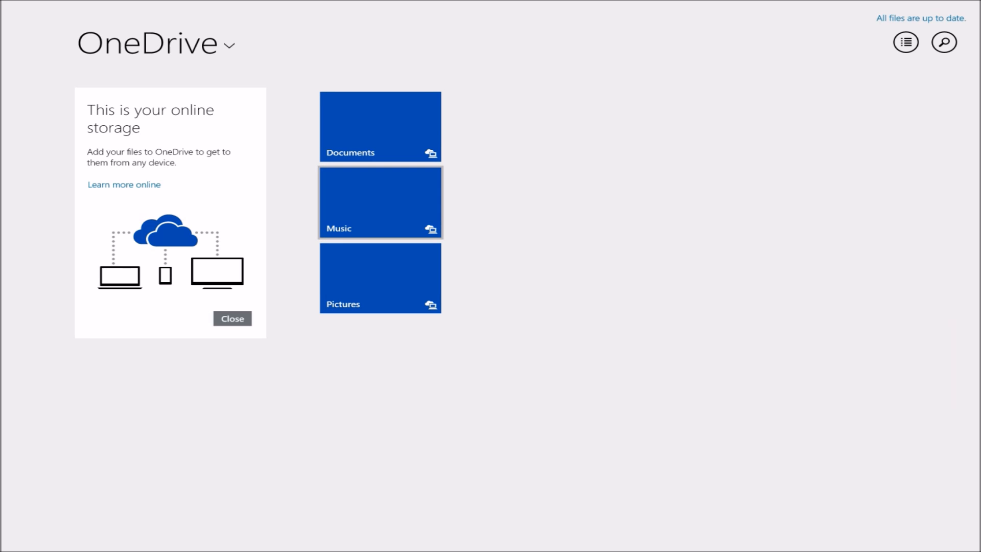
Show the OneDrive location in File Explorer with its Documents, Music and Pictures folders.
{"action": "left_click", "coordinate": [380, 126]}
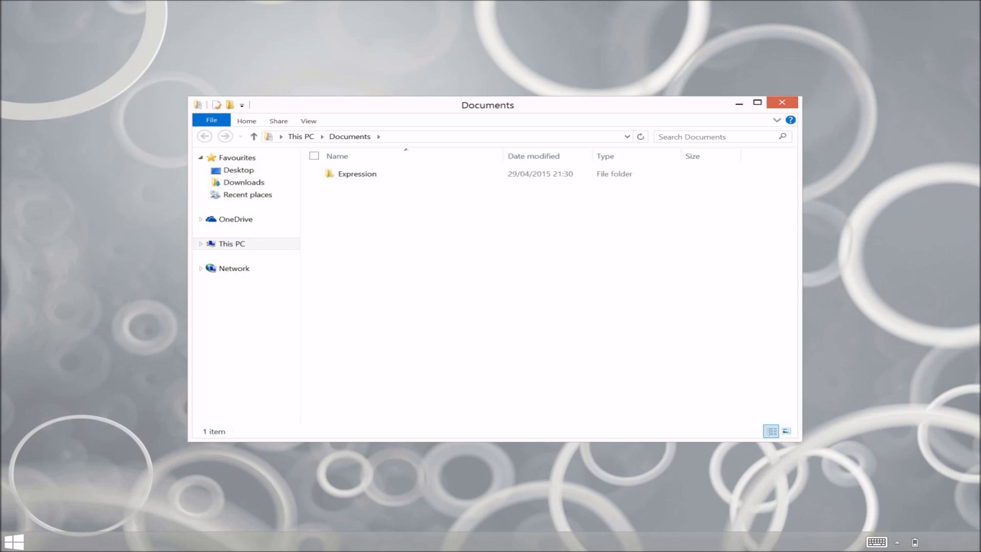
{"action": "left_click", "coordinate": [236, 218]}
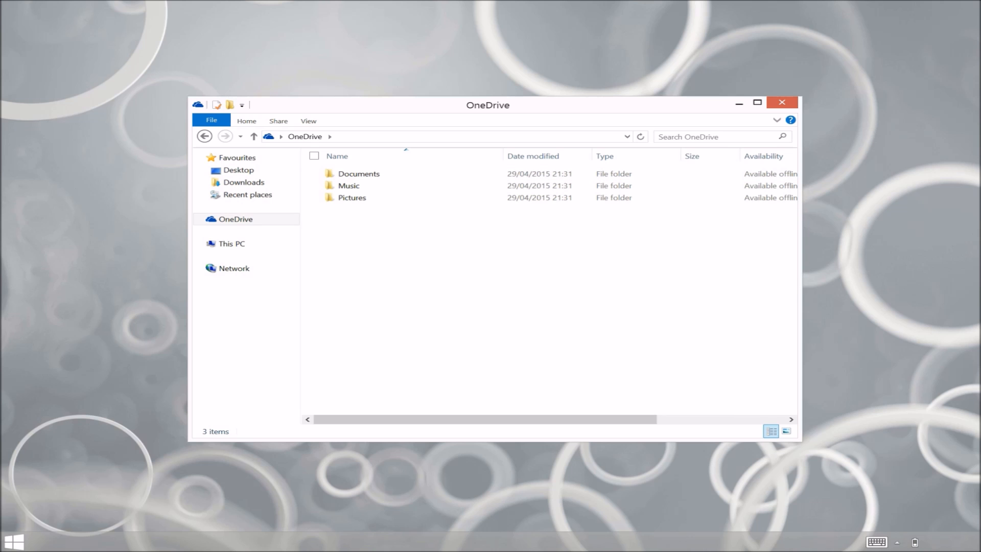
{"action": "mouse_move", "coordinate": [739, 102]}
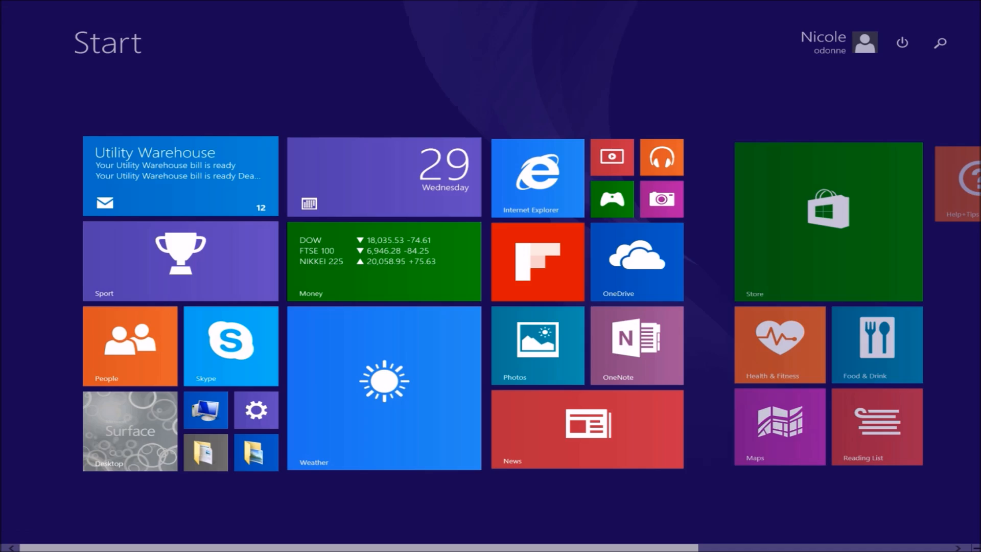
Show the full Apps list sorted by name from the Start screen.
{"action": "scroll", "scroll_direction": "down", "scroll_amount": 3}
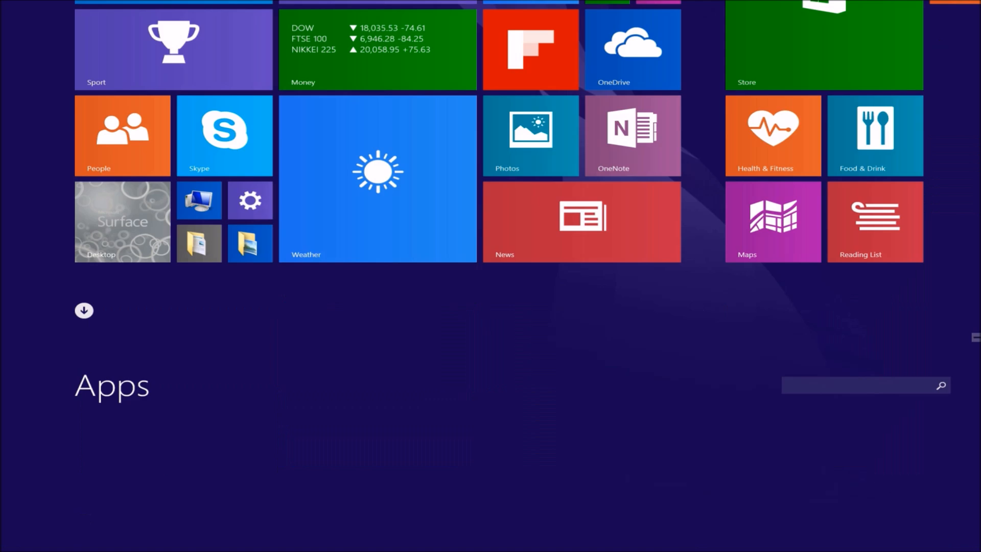
{"action": "left_click", "coordinate": [84, 311]}
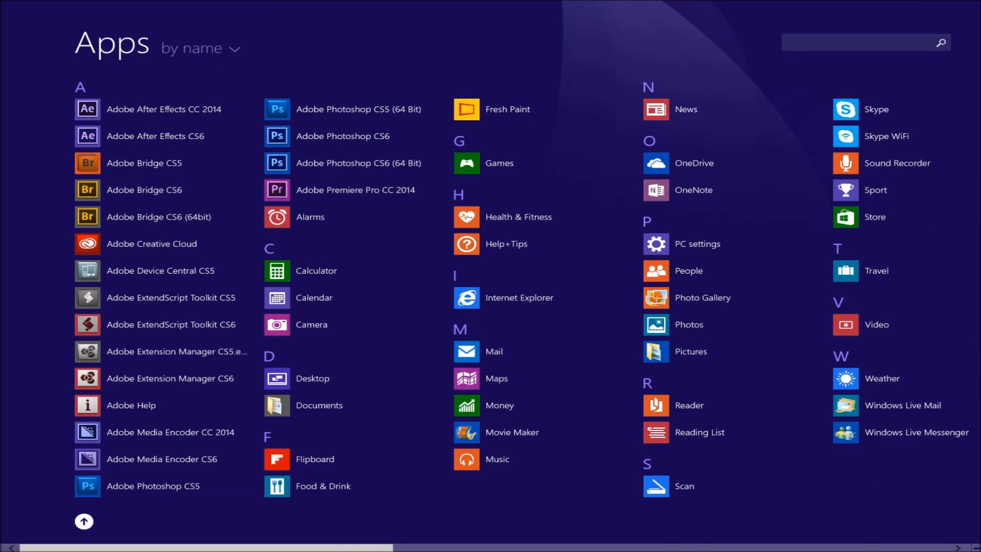